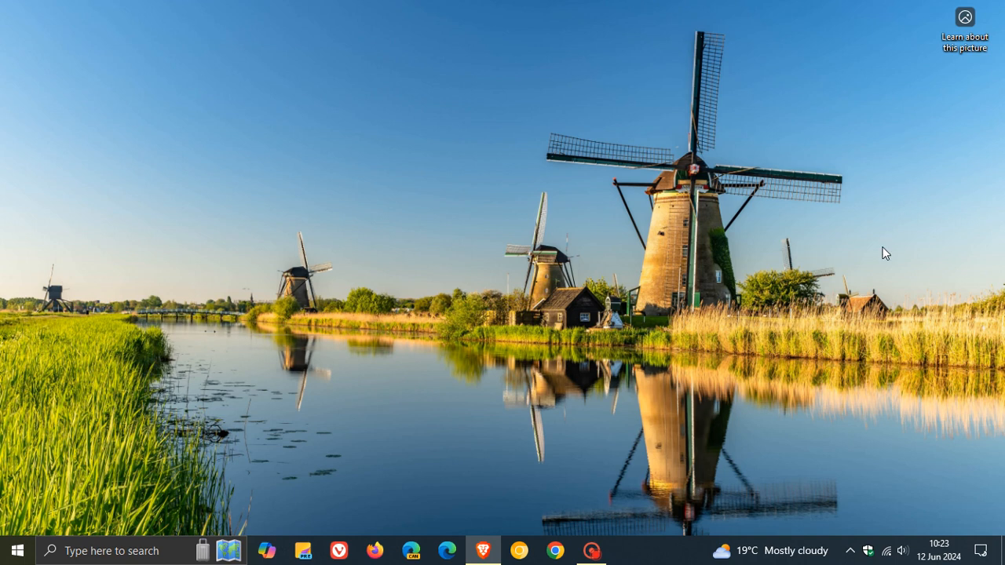
# Step: Open the taskbar clock flyout showing the June 2024 calendar with Vancouver and Sydney times
pyautogui.click(939, 550)
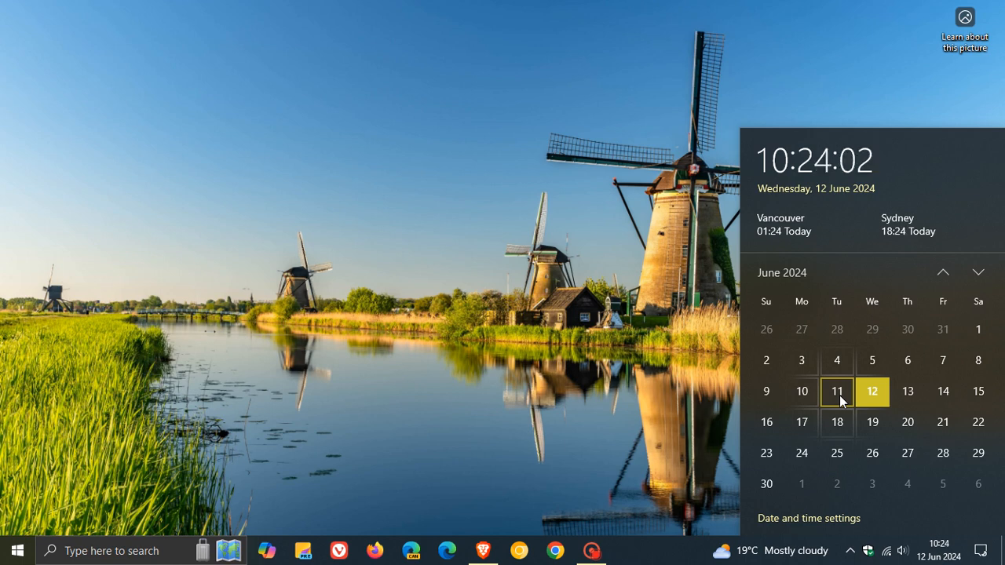
# Step: Dismiss the calendar flyout by clicking the windmill desktop
pyautogui.click(531, 187)
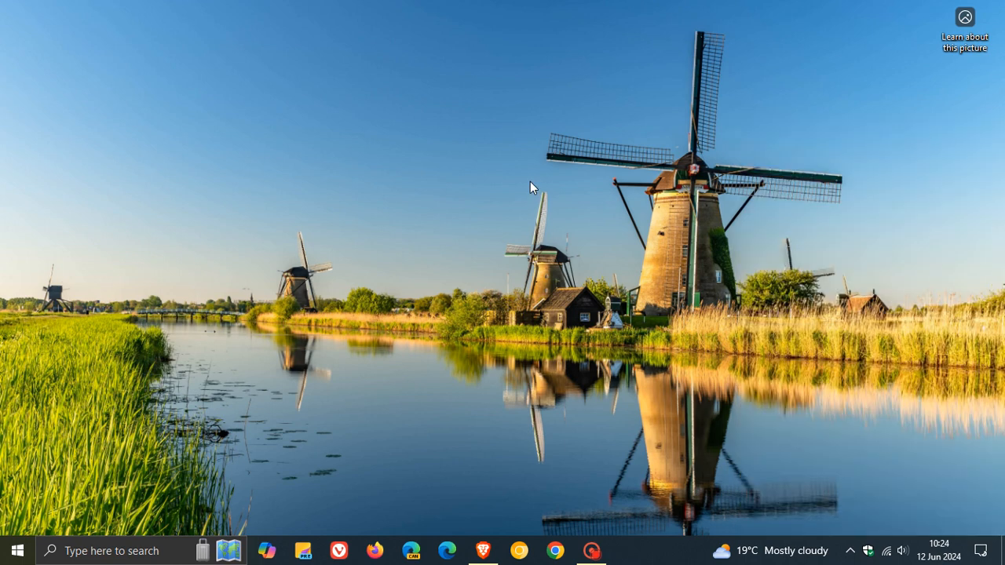
pyautogui.moveTo(675, 266)
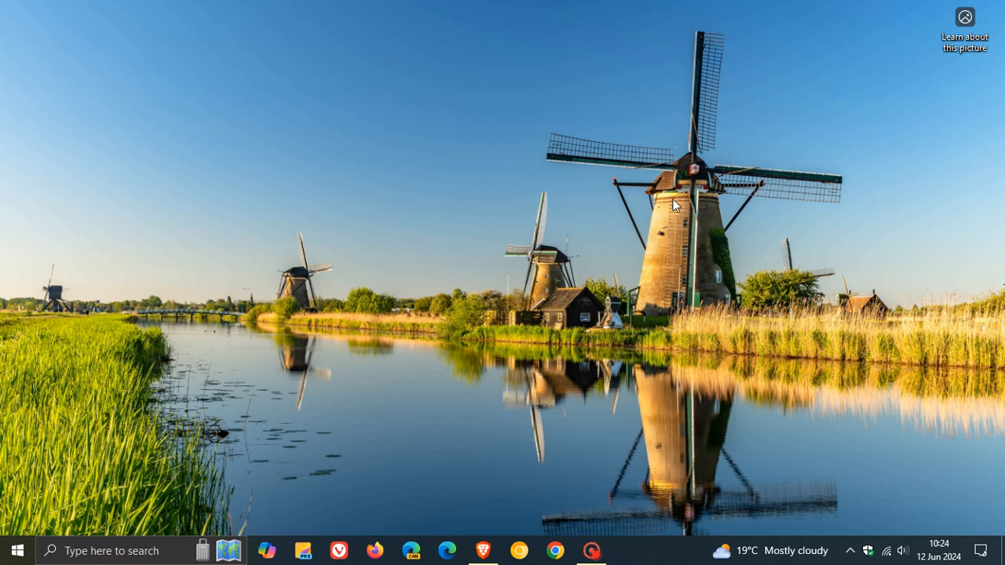
pyautogui.moveTo(679, 296)
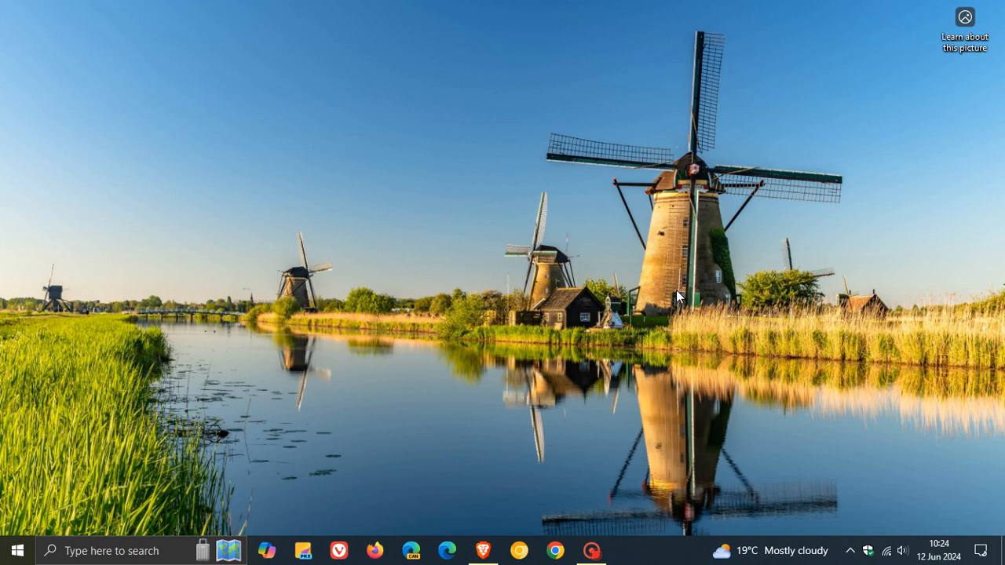
pyautogui.moveTo(481, 191)
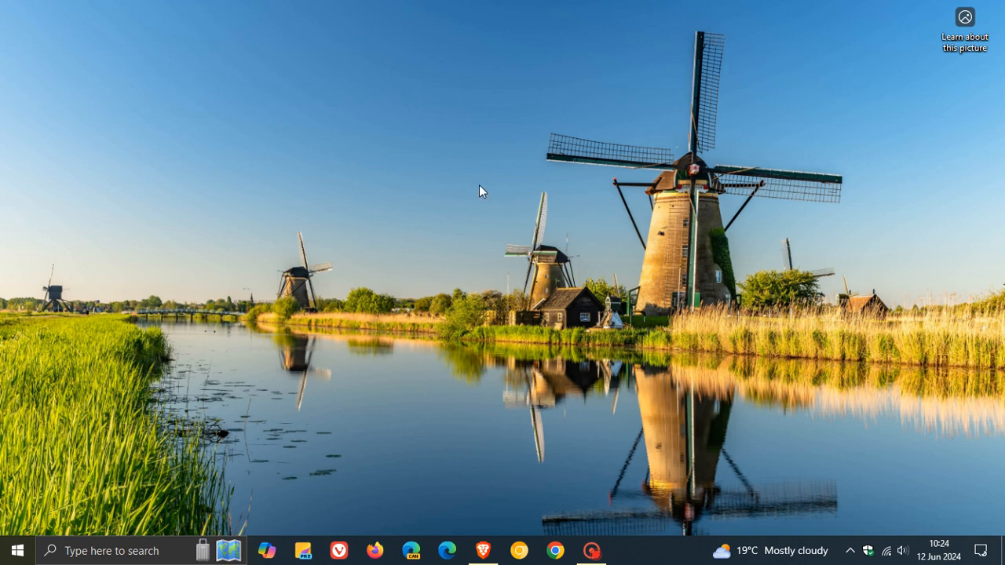
pyautogui.moveTo(600, 305)
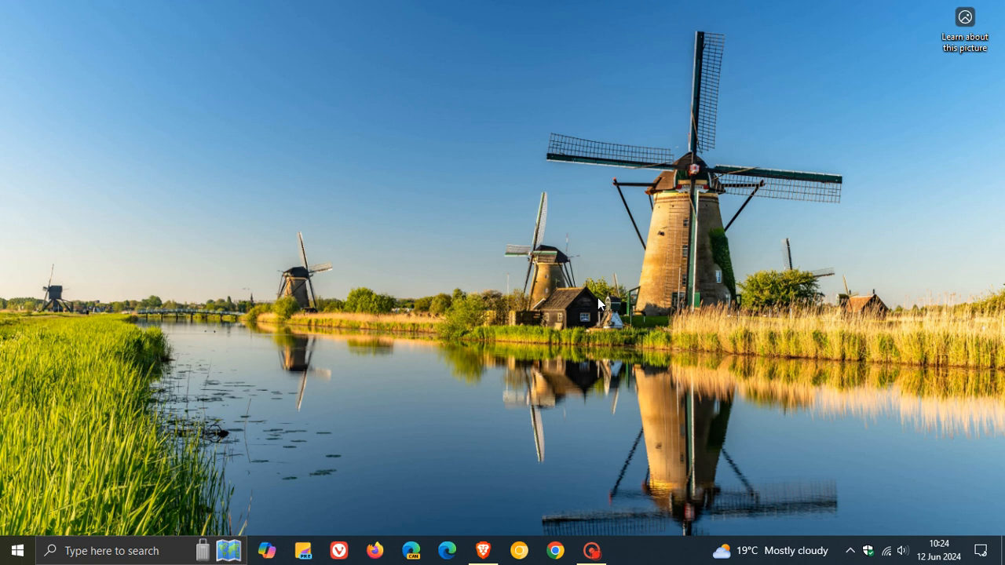
pyautogui.moveTo(484, 293)
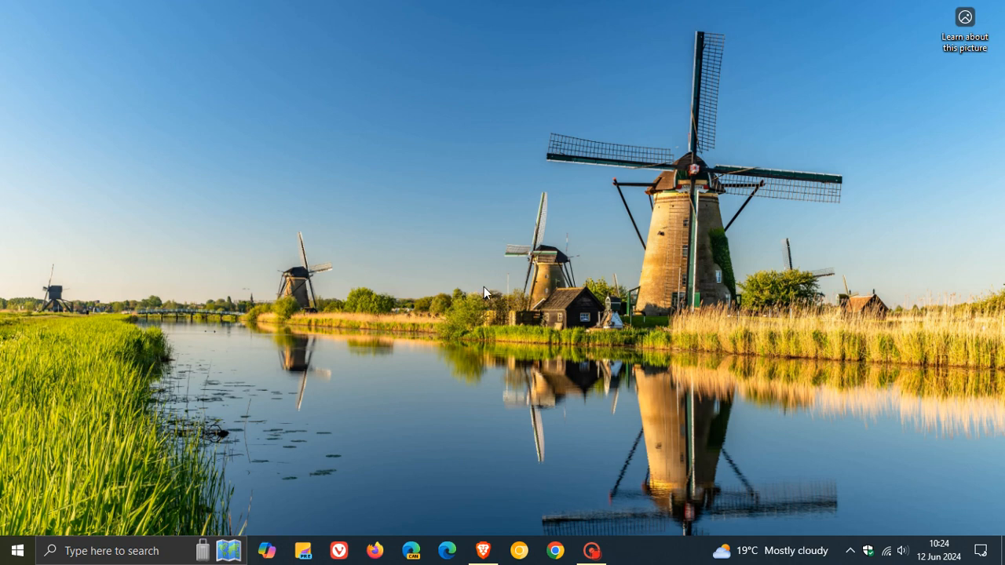
# Step: Open Settings from the Start menu at the Windows Update page
pyautogui.click(17, 550)
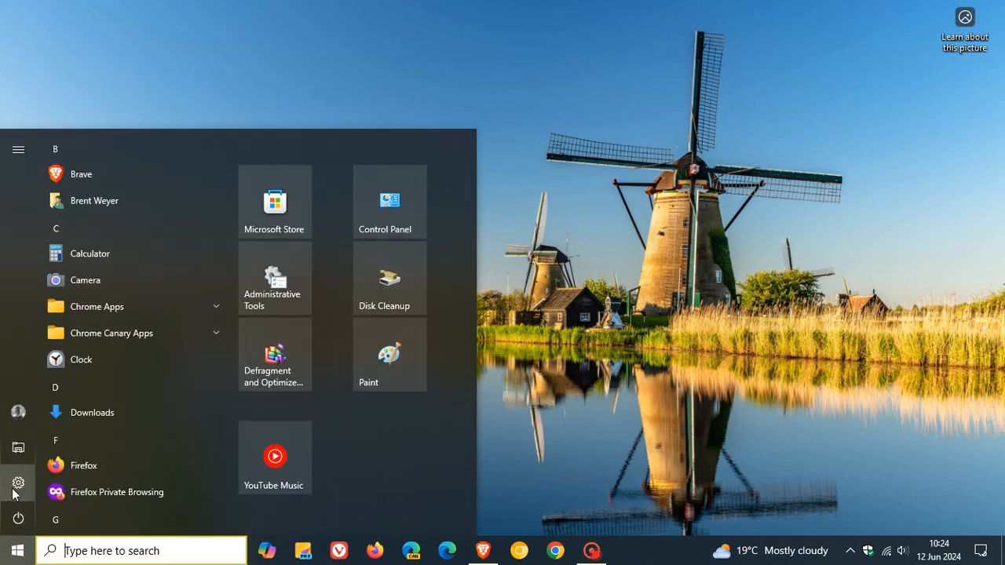
pyautogui.click(18, 483)
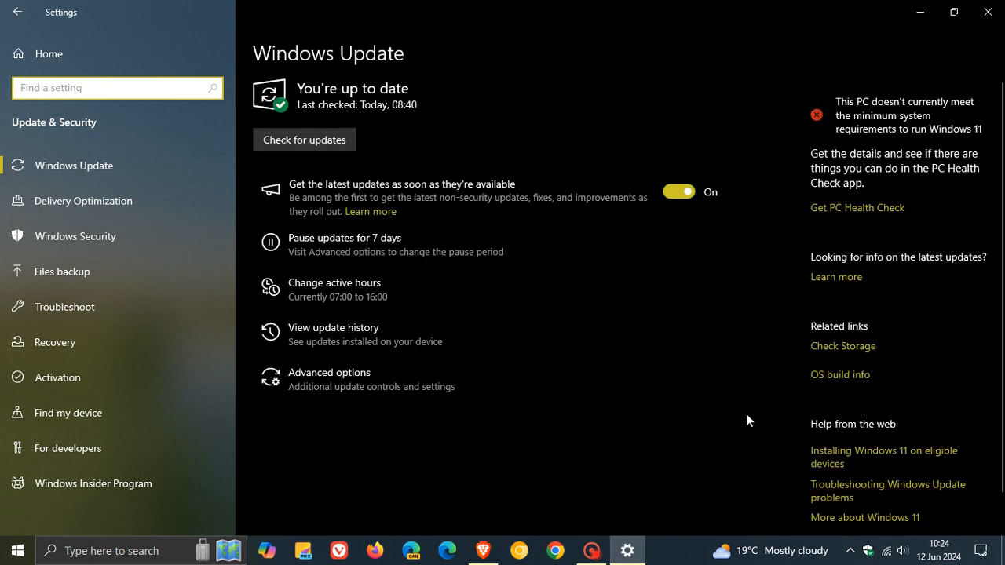
pyautogui.moveTo(746, 333)
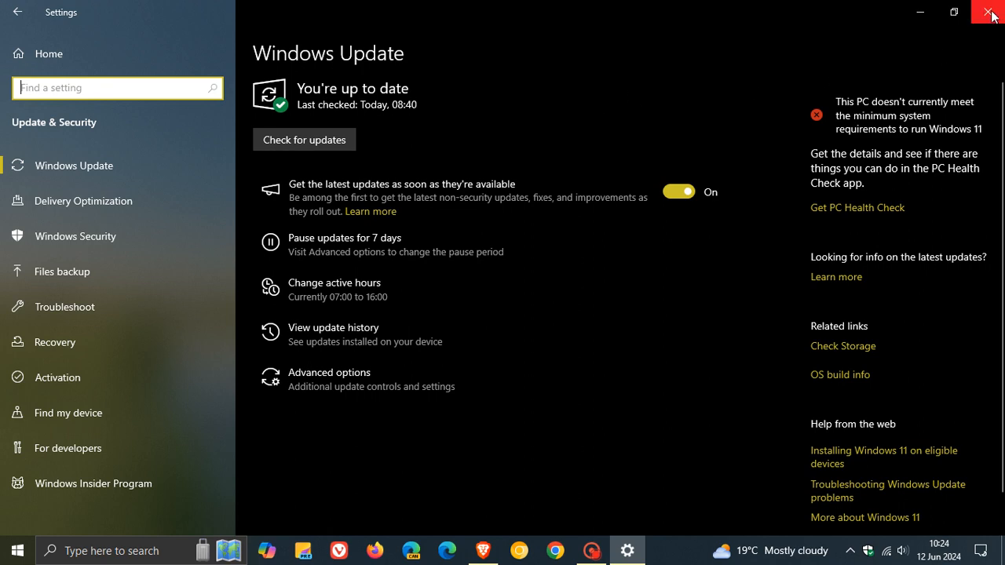
# Step: Close Settings and run winver from taskbar search to show Version 22H2, Build 19045.4529
pyautogui.click(989, 12)
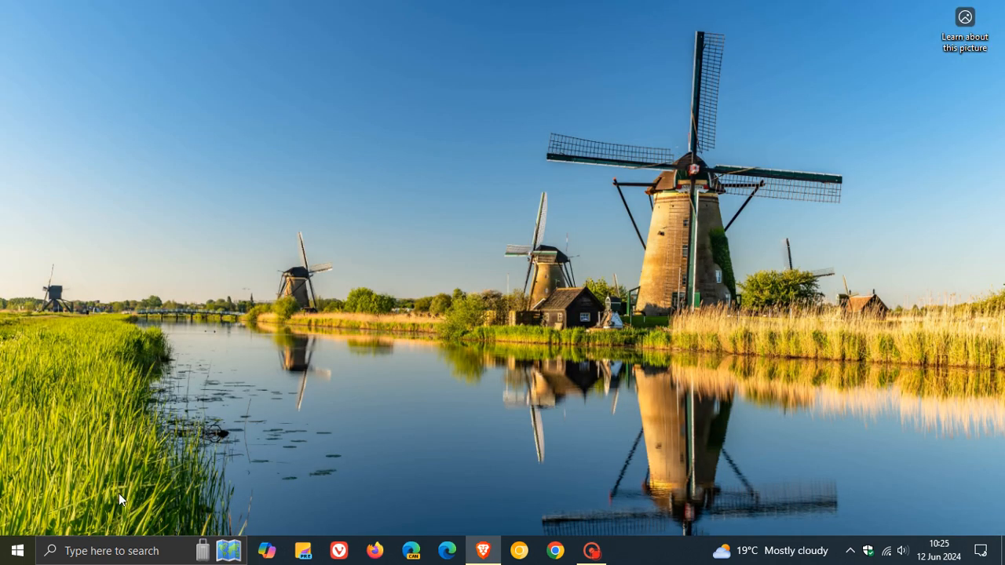
pyautogui.click(110, 550)
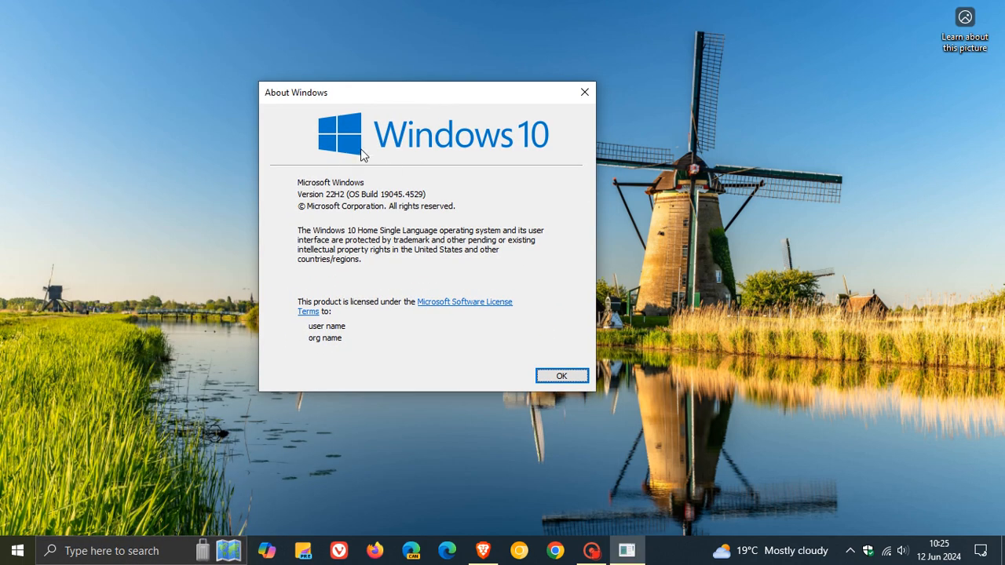
pyautogui.moveTo(508, 149)
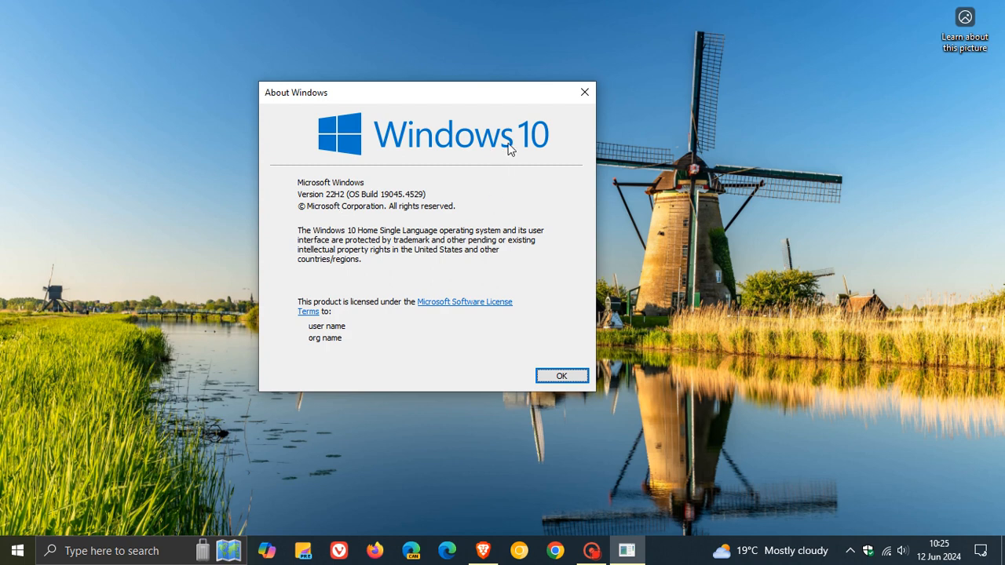
# Step: Close the About Windows dialog with OK
pyautogui.click(561, 375)
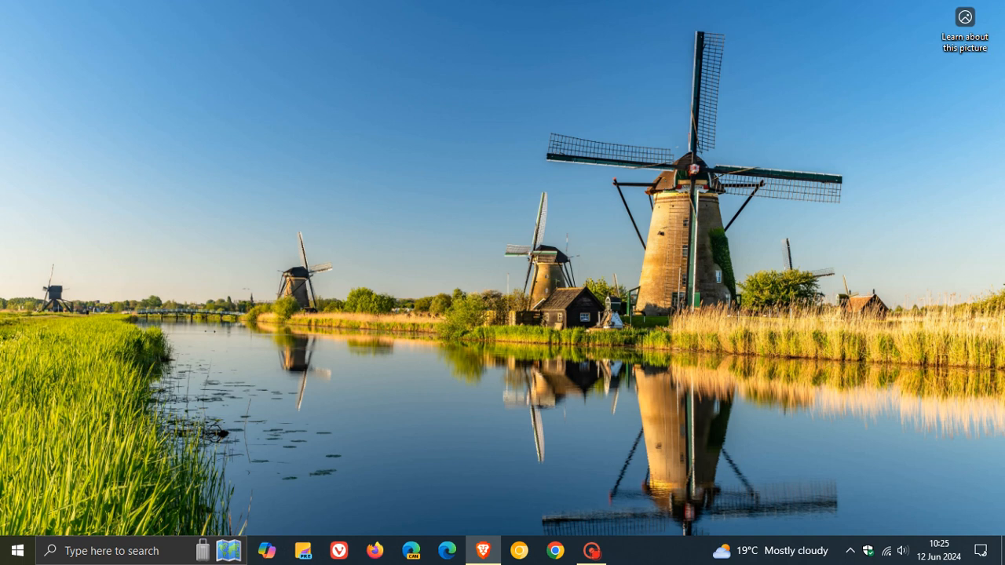
pyautogui.moveTo(654, 226)
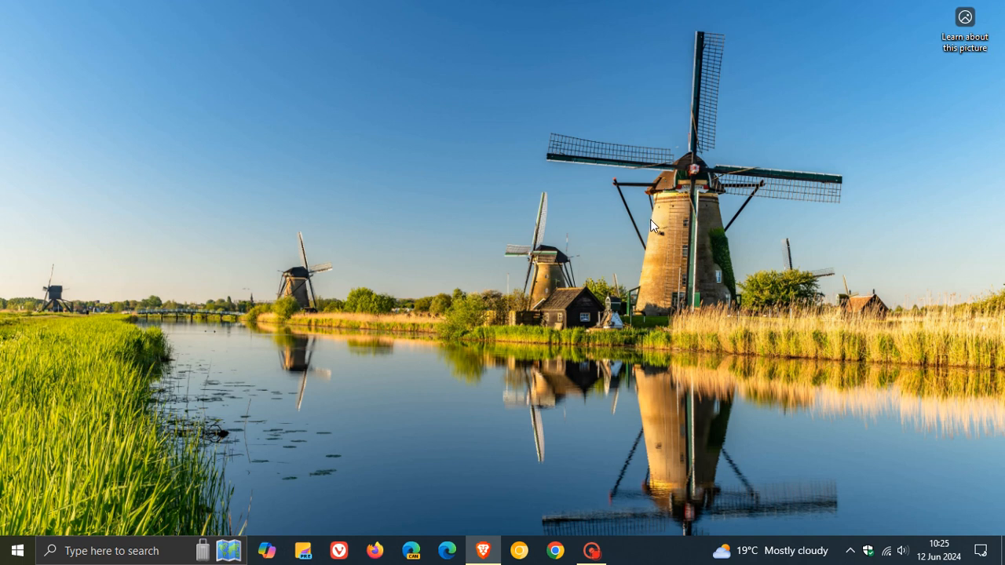
pyautogui.moveTo(677, 227)
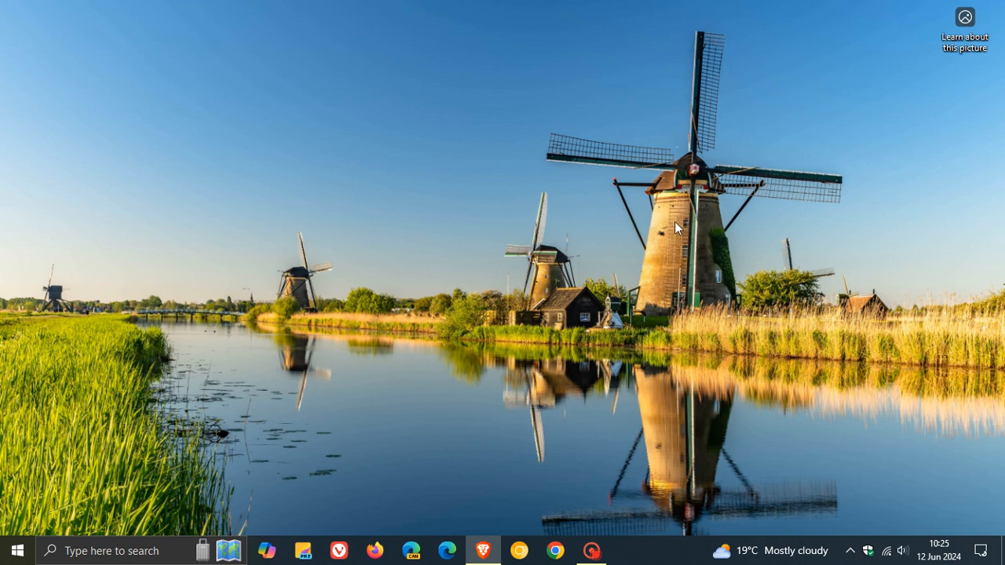